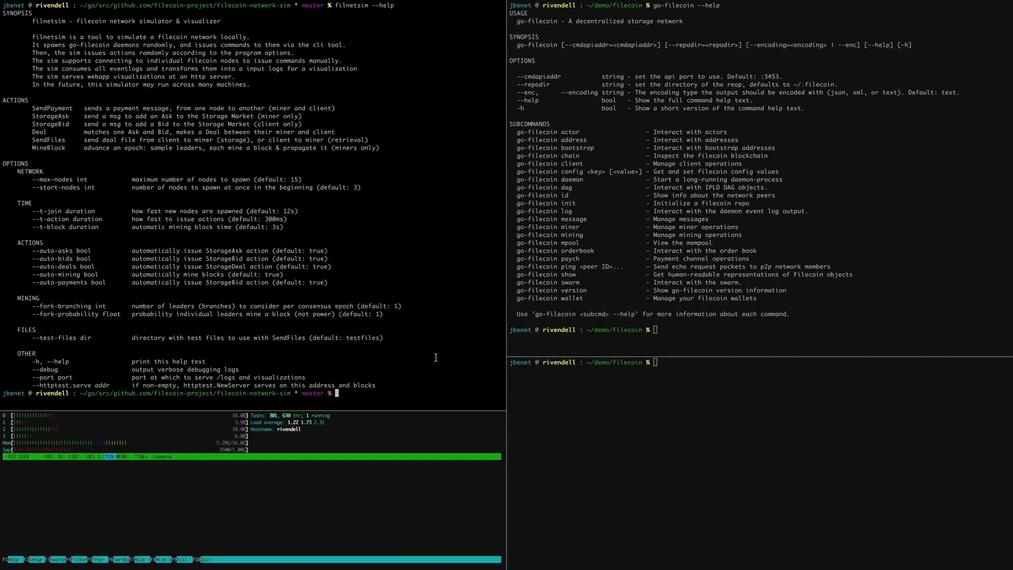
{"action": "mouse_move", "coordinate": [439, 363]}
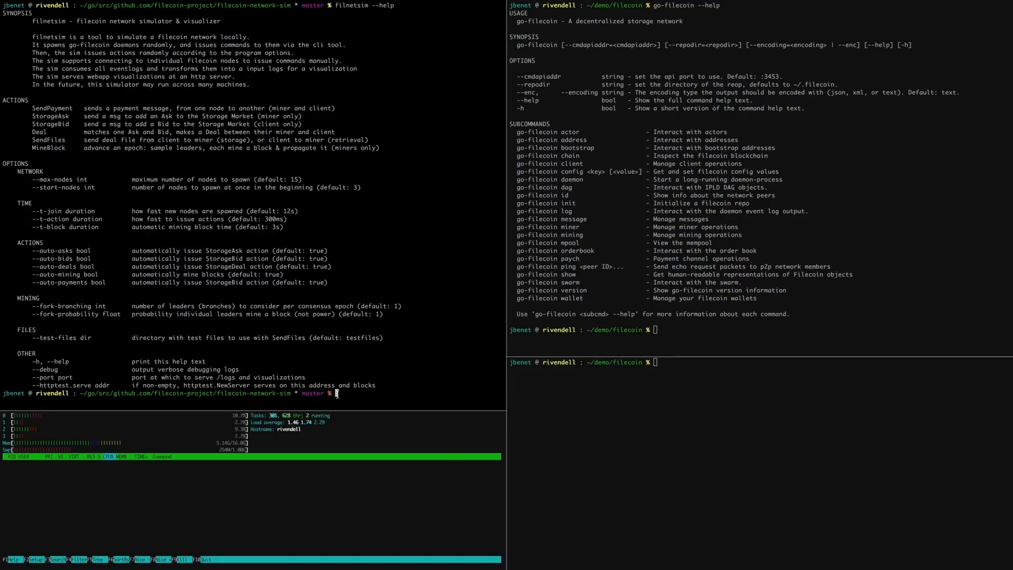
Step: Launch filnetsim to spawn local client and miner go-filecoin nodes
{"action": "type", "text": "filne"}
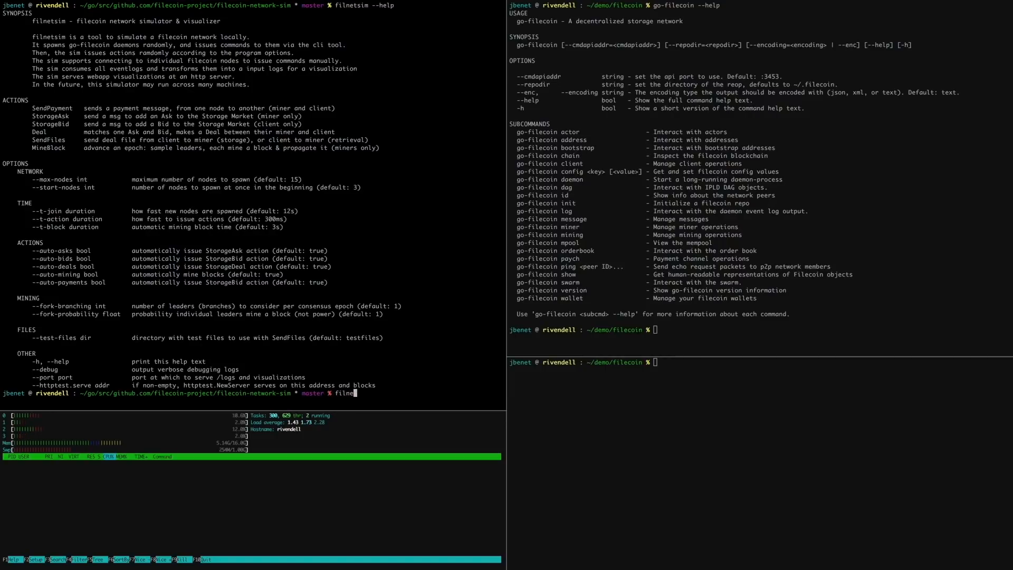
{"action": "key", "text": "Enter"}
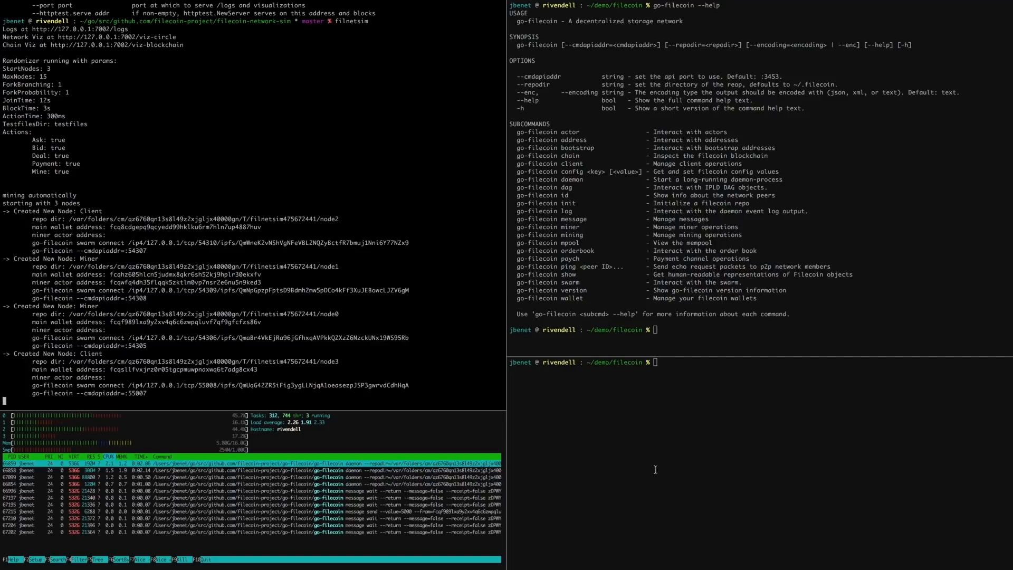
{"action": "type", "text": "curl -s http://127.0.0.1:7002/logs"}
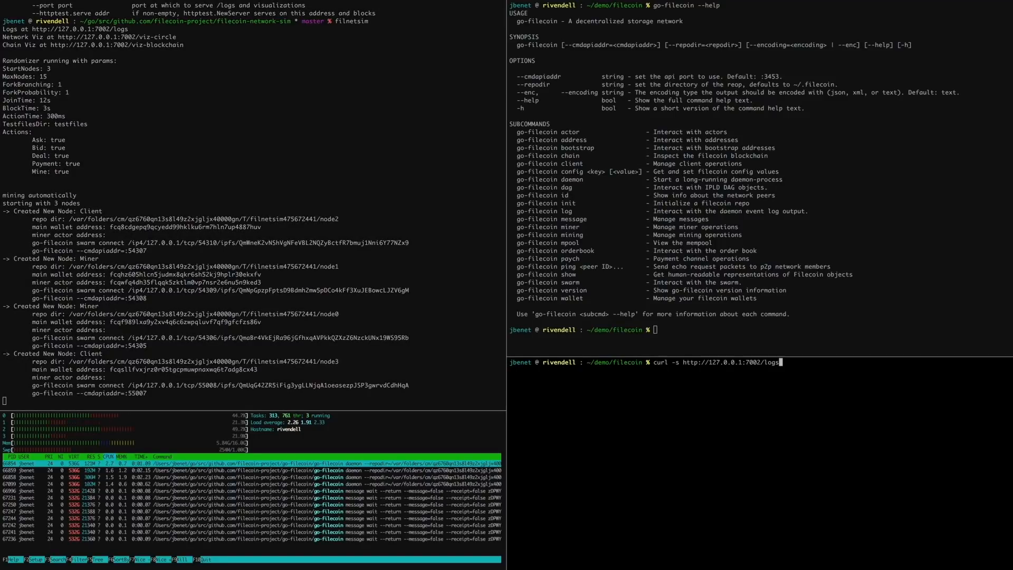
{"action": "key", "text": "Return"}
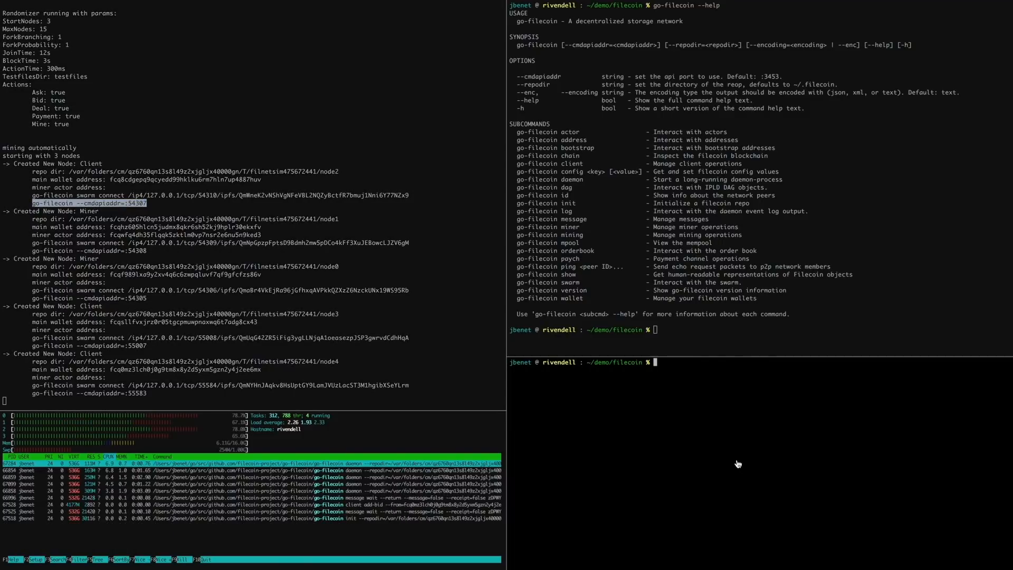
Step: Query the node at API :54307 for peers, chain head and order book deals, then stop filnetsim
{"action": "type", "text": "go-filecoin --cmdapiaddr=:54307 swarm peers"}
{"action": "type", "text": "go-filecoin --cmdapiaddr=:54307 dag get --enc=jso"}
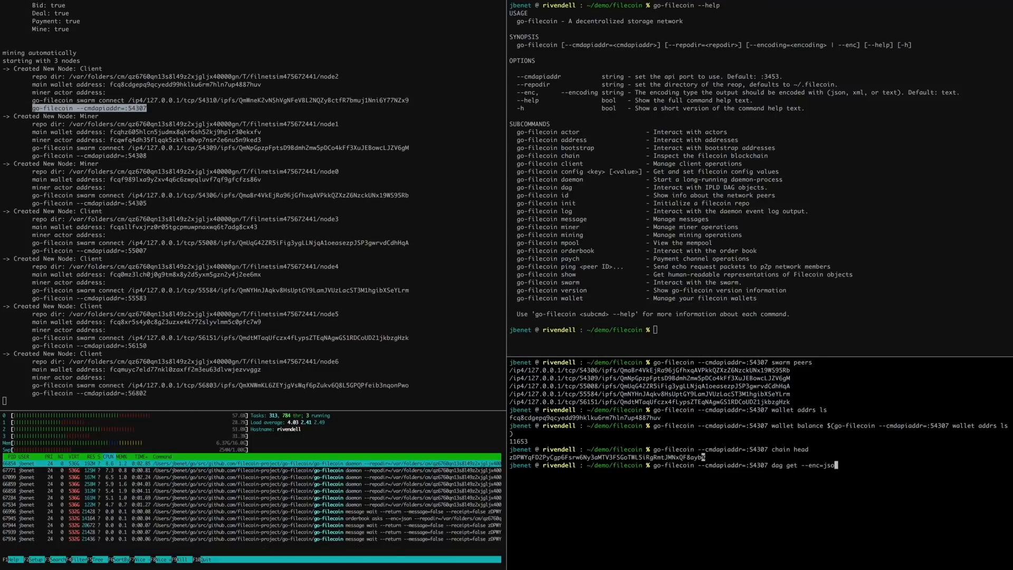
{"action": "key", "text": "Return"}
{"action": "type", "text": "go-filecoin --cmdapiaddr=:54307 orderbook de"}
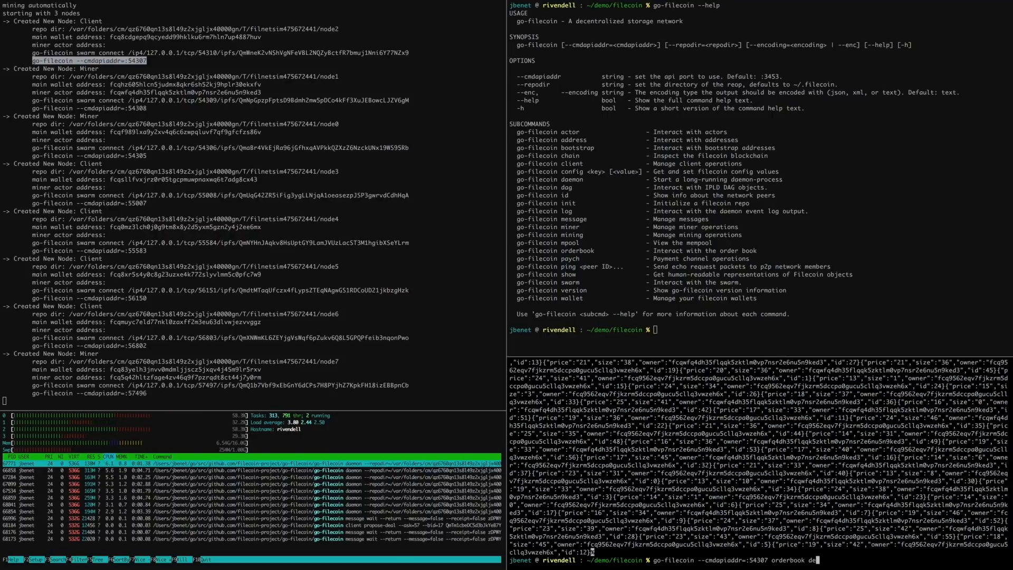
{"action": "key", "text": "Enter"}
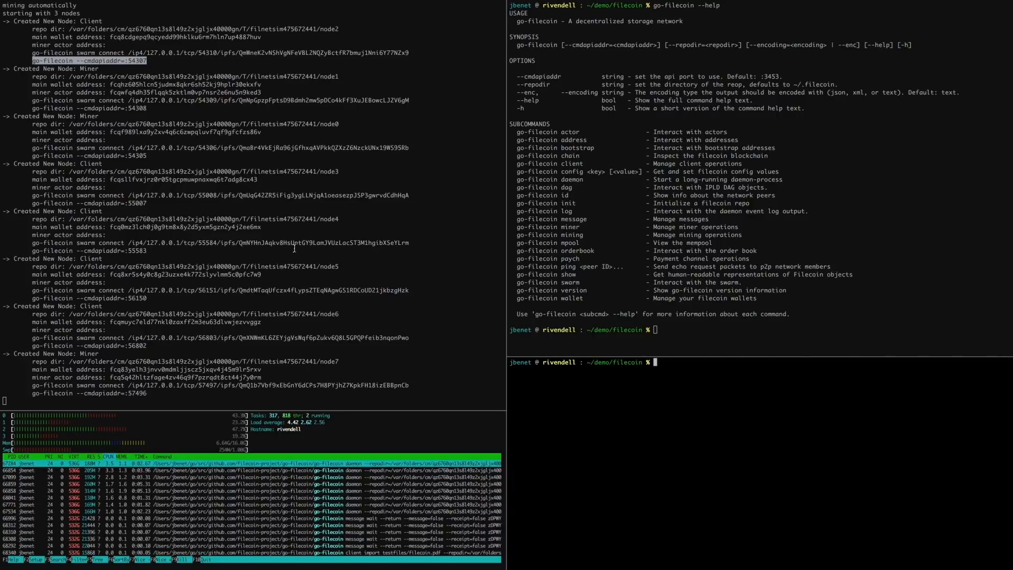
{"action": "key", "text": "ctrl+c"}
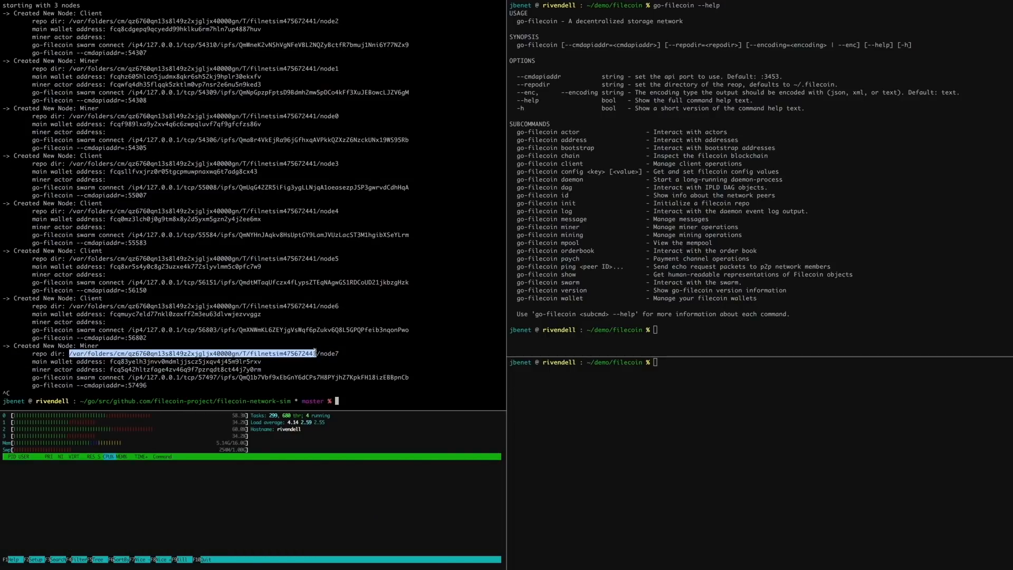
Step: List the filnetsim temp directory with ls -l and begin typing the node0 path
{"action": "type", "text": "ls -l /var/folders/cm/qz6760qn13s8l49z2xjgljx40000gn/T/filnetsim475672441"}
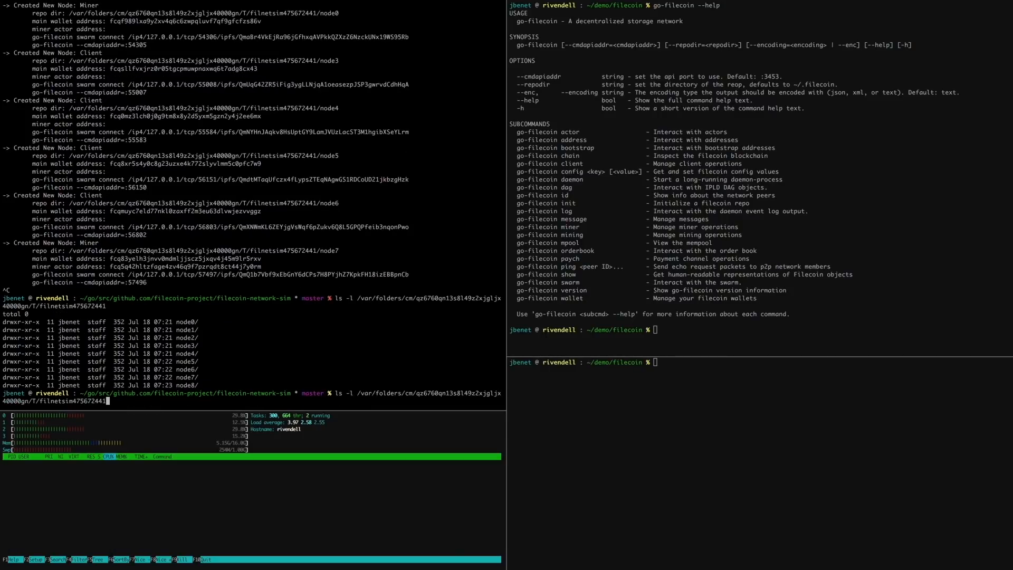
{"action": "type", "text": "node0"}
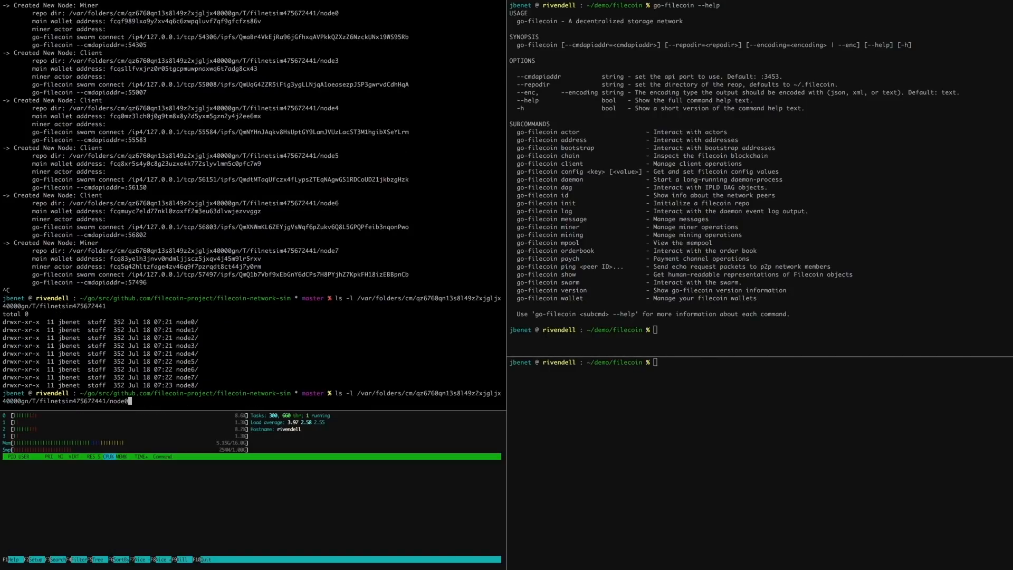